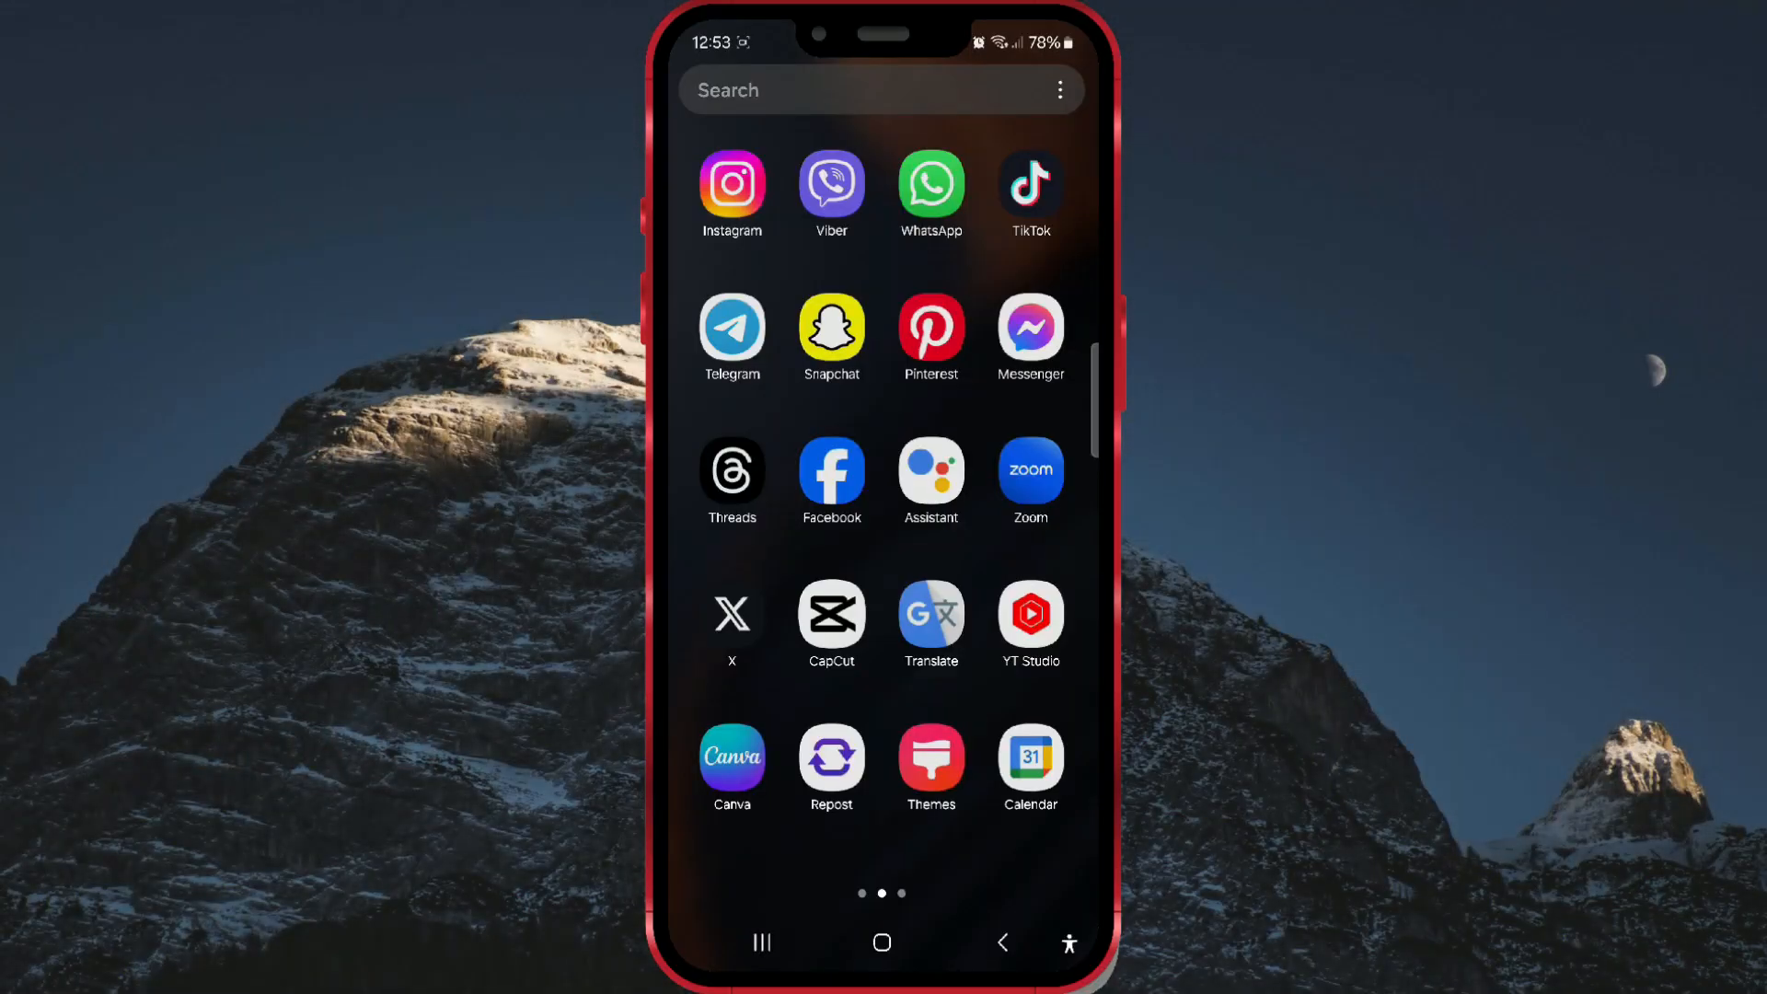
# Launch the Themes app from the app drawer
pyautogui.click(930, 766)
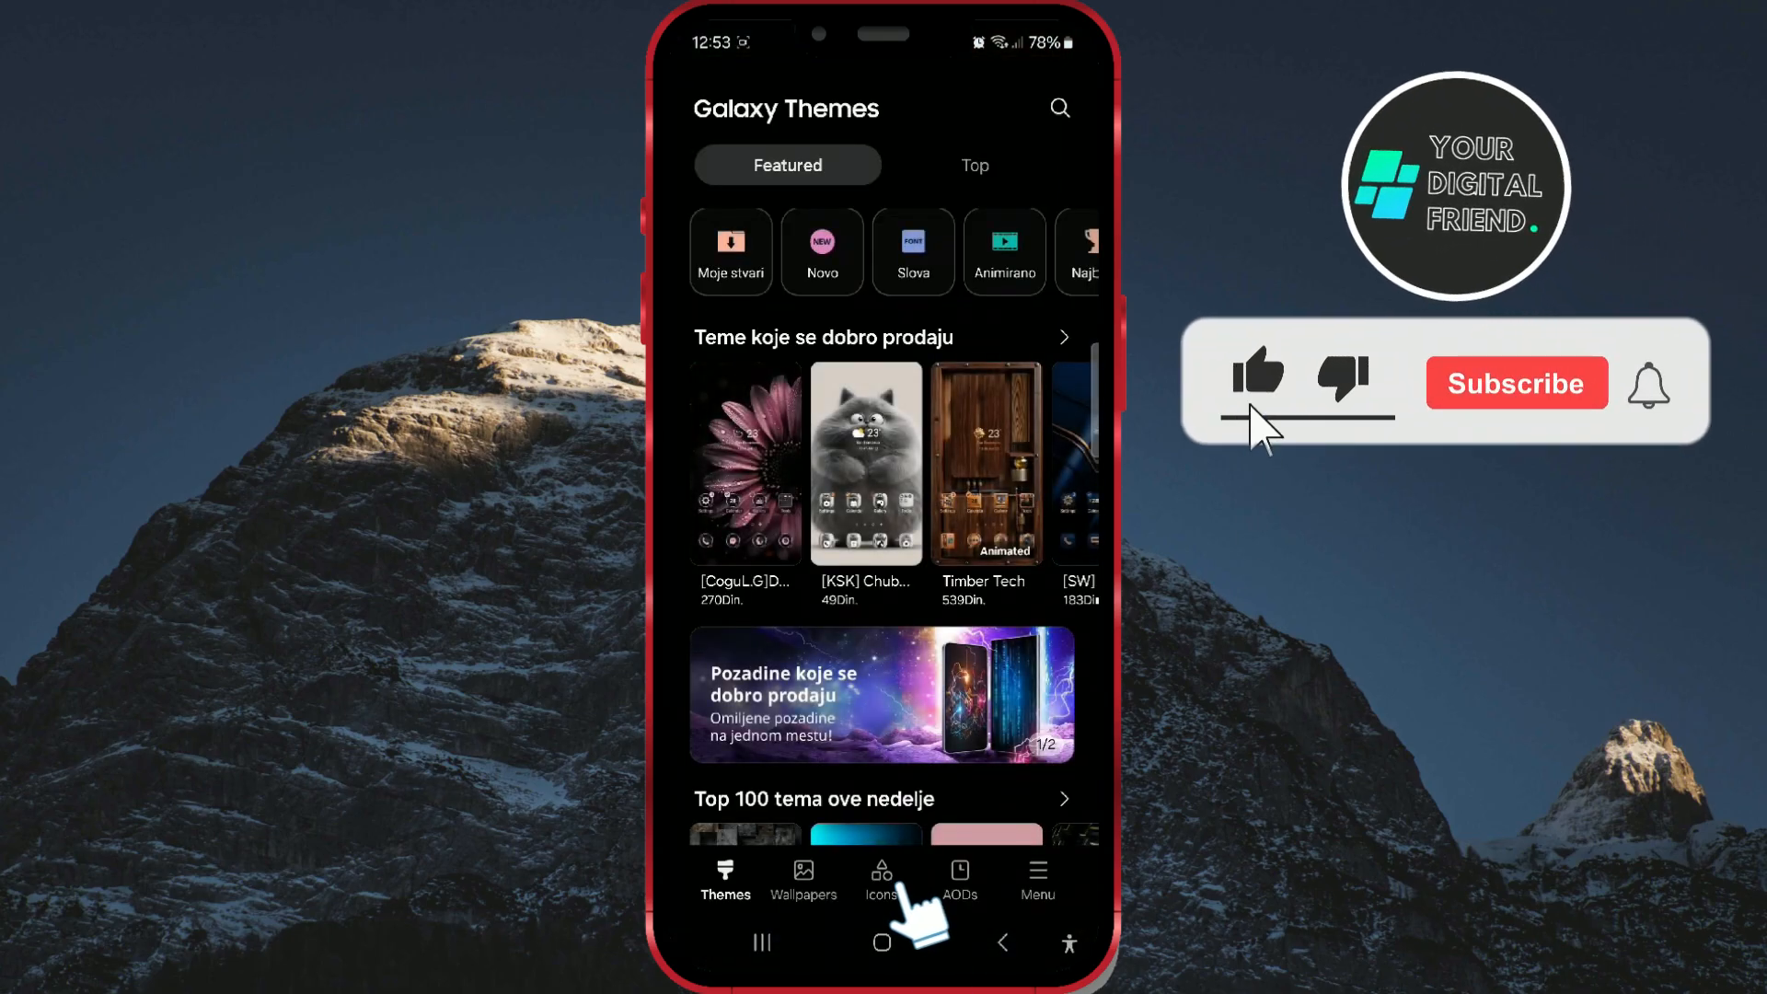
# Switch to the Icons section and show the Top icon packs ranking
pyautogui.click(880, 879)
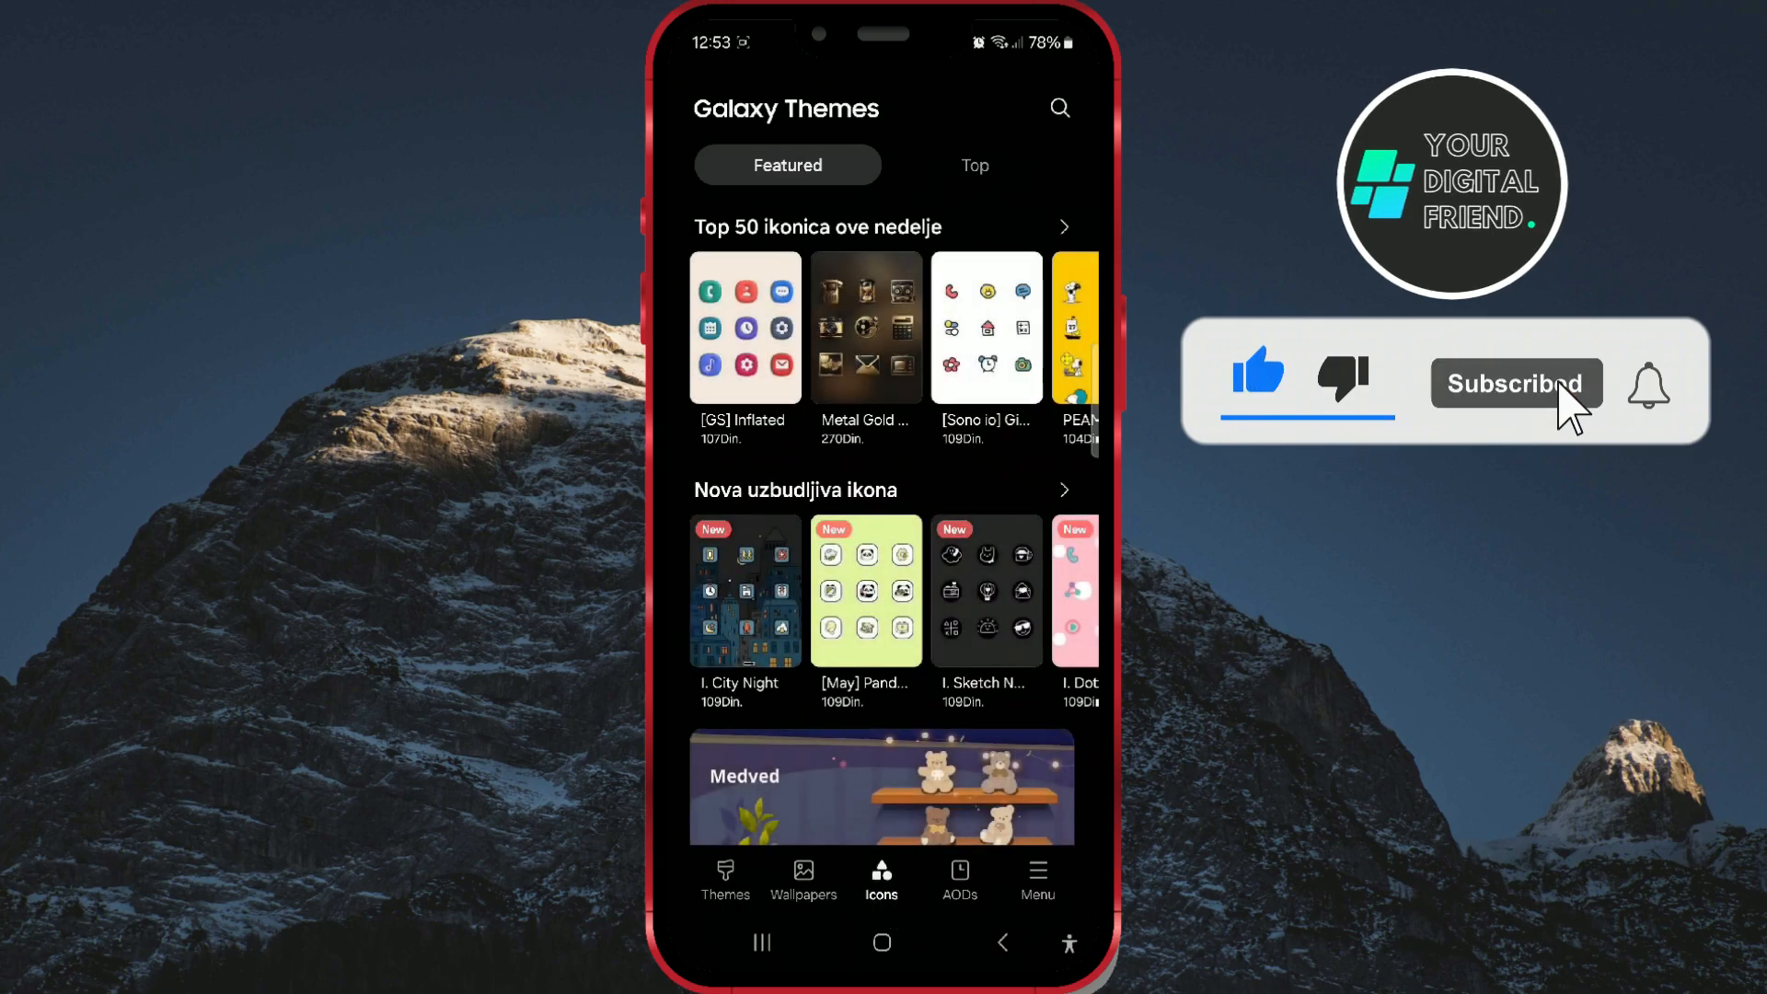
pyautogui.click(1646, 387)
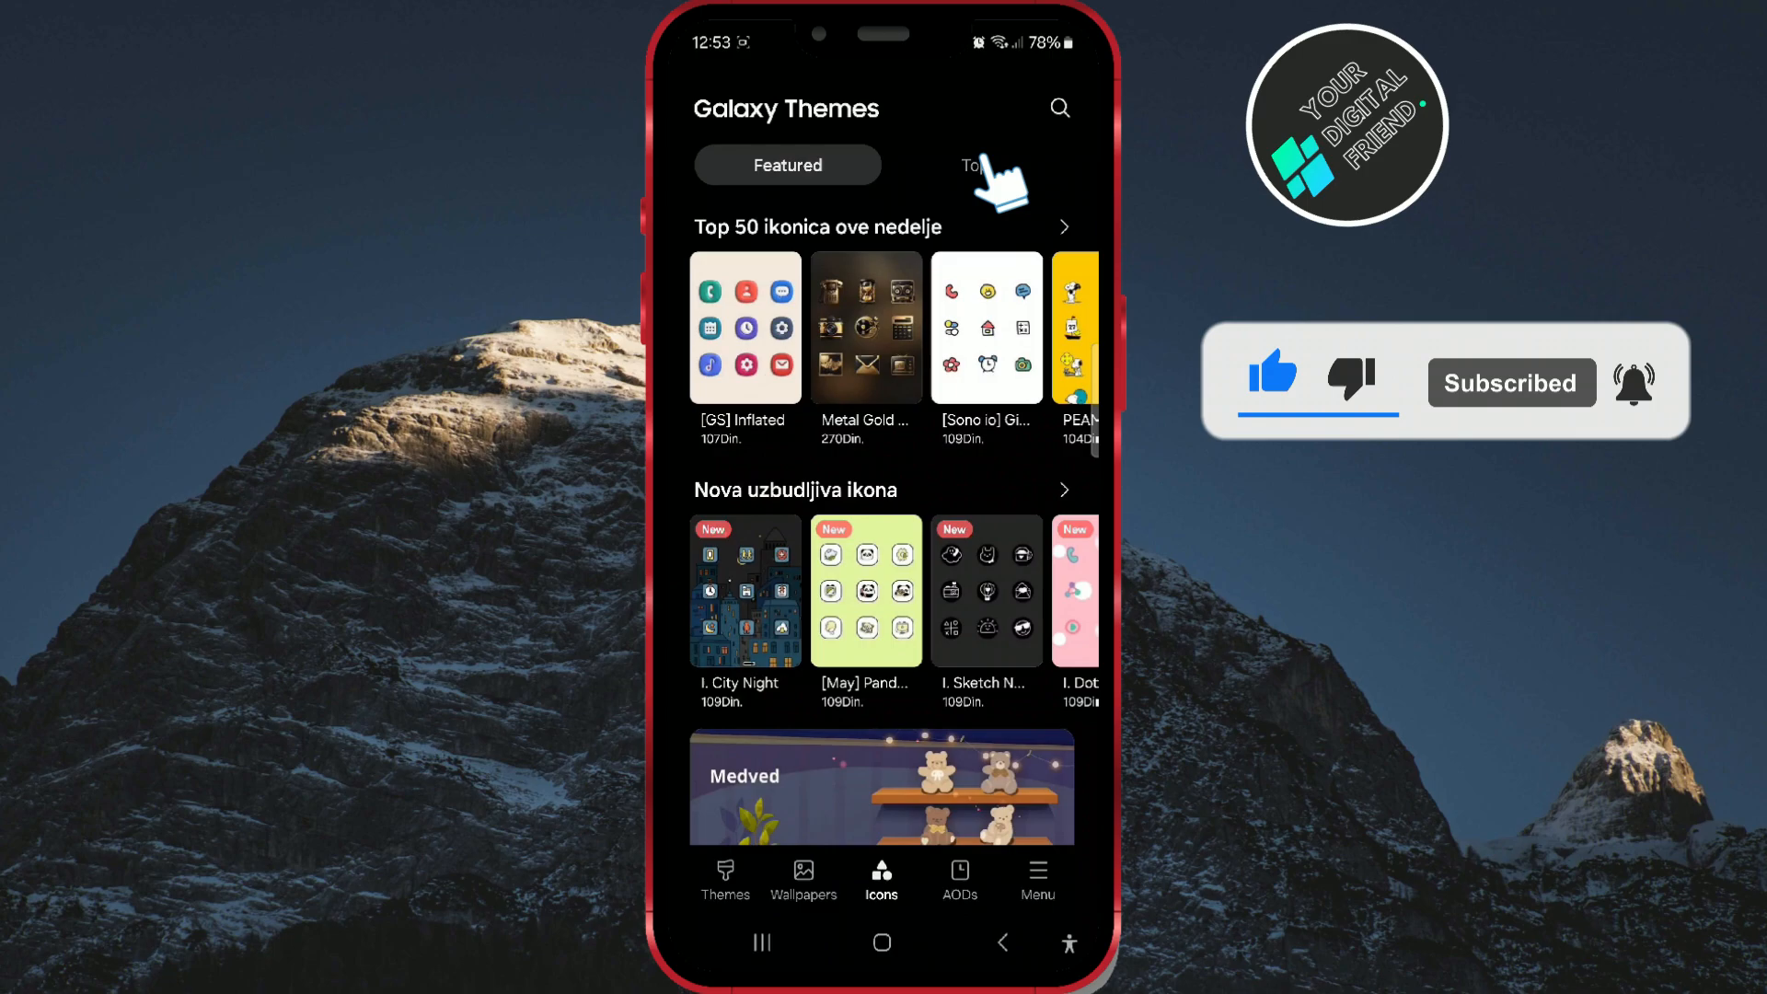
pyautogui.click(975, 166)
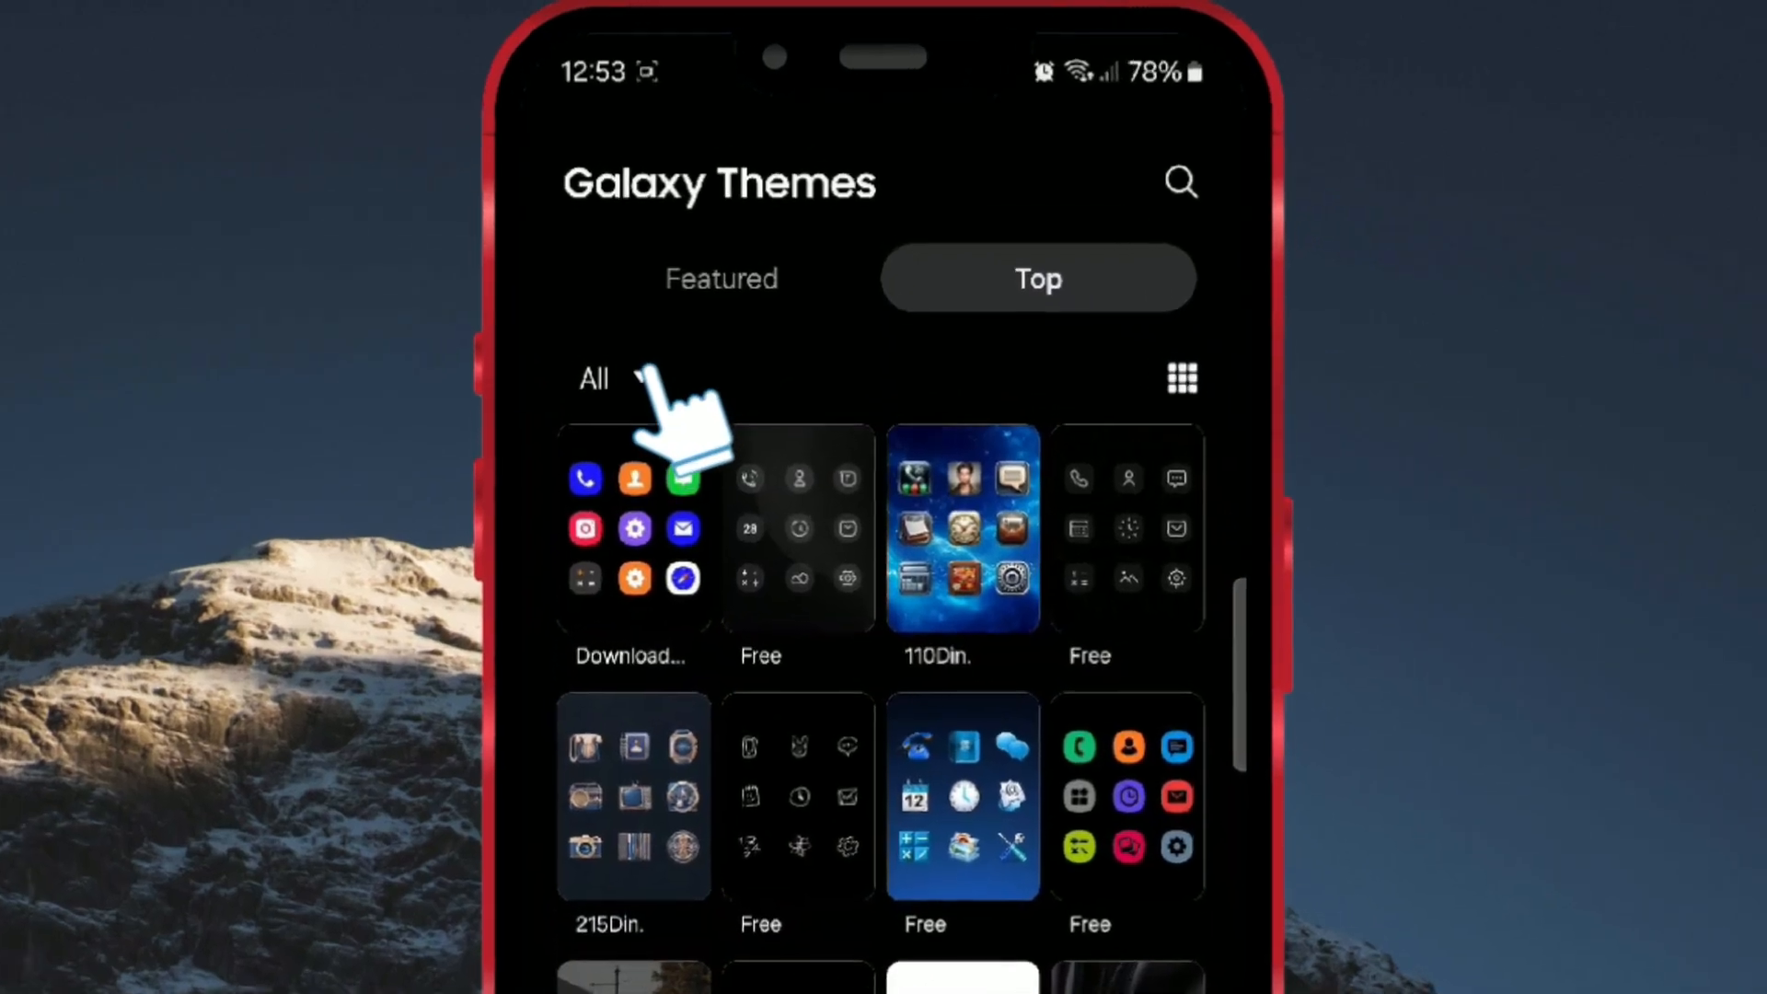
# Filter the Top icon packs to Paid, browse them, and reopen the price filter
pyautogui.click(594, 377)
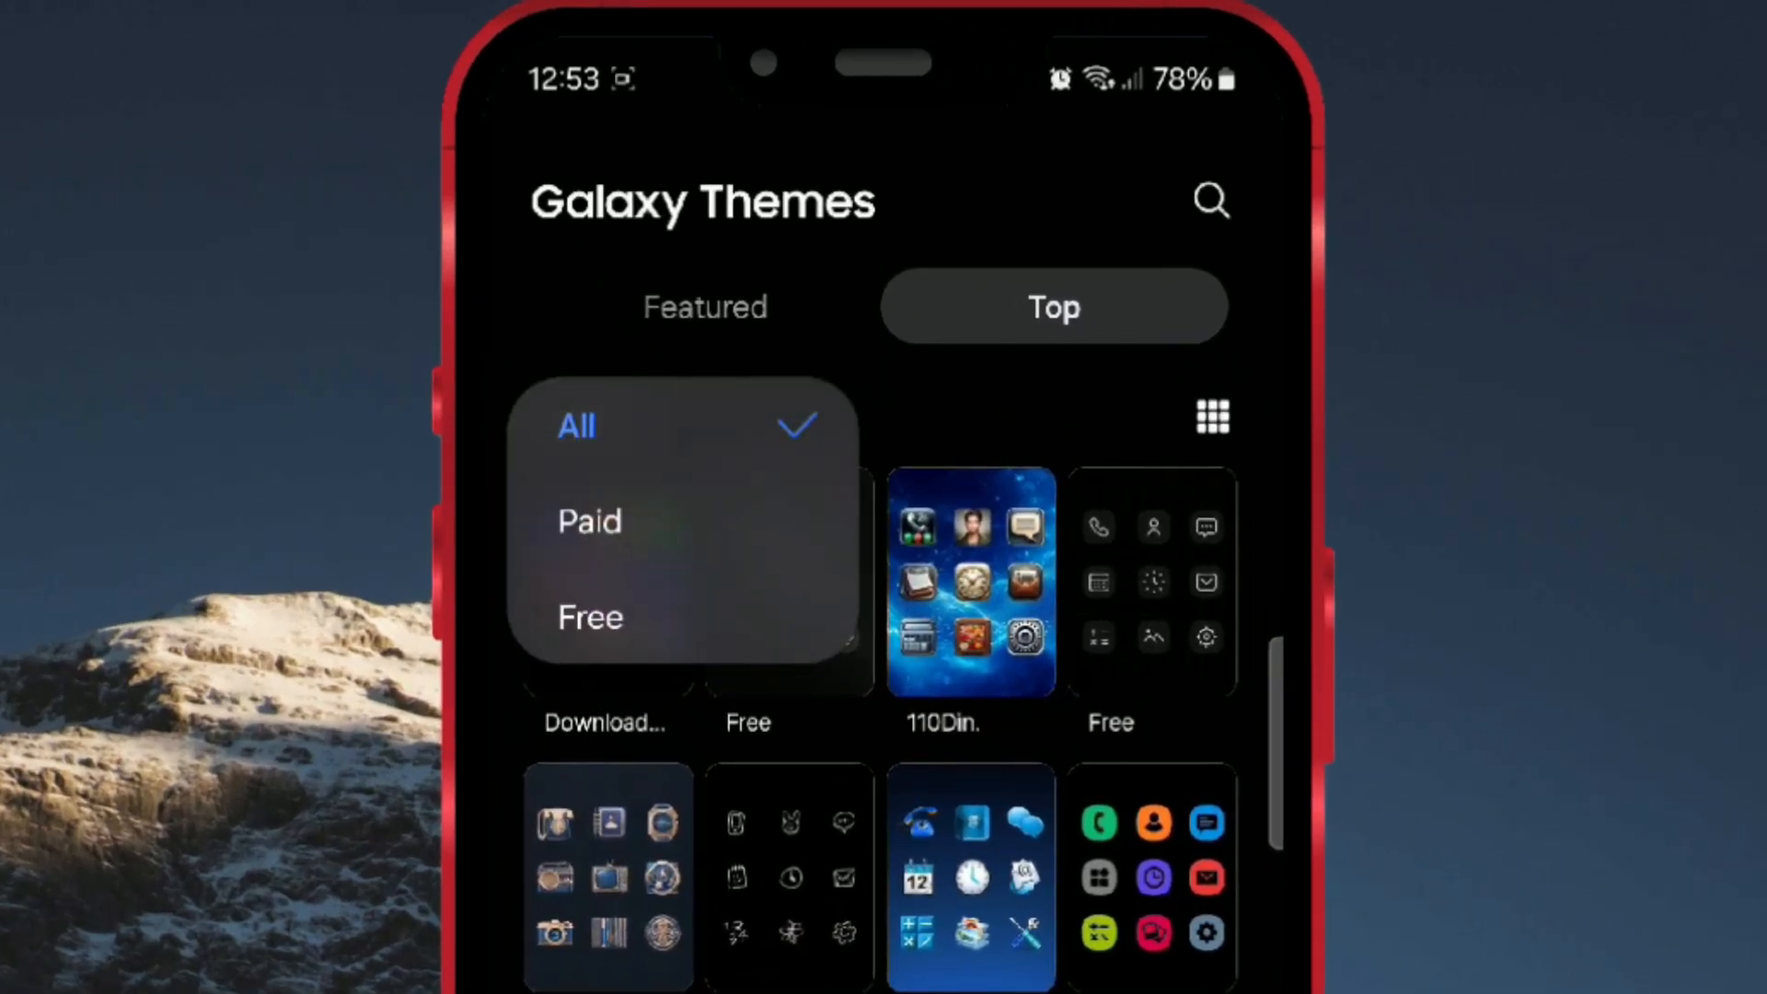
pyautogui.click(589, 521)
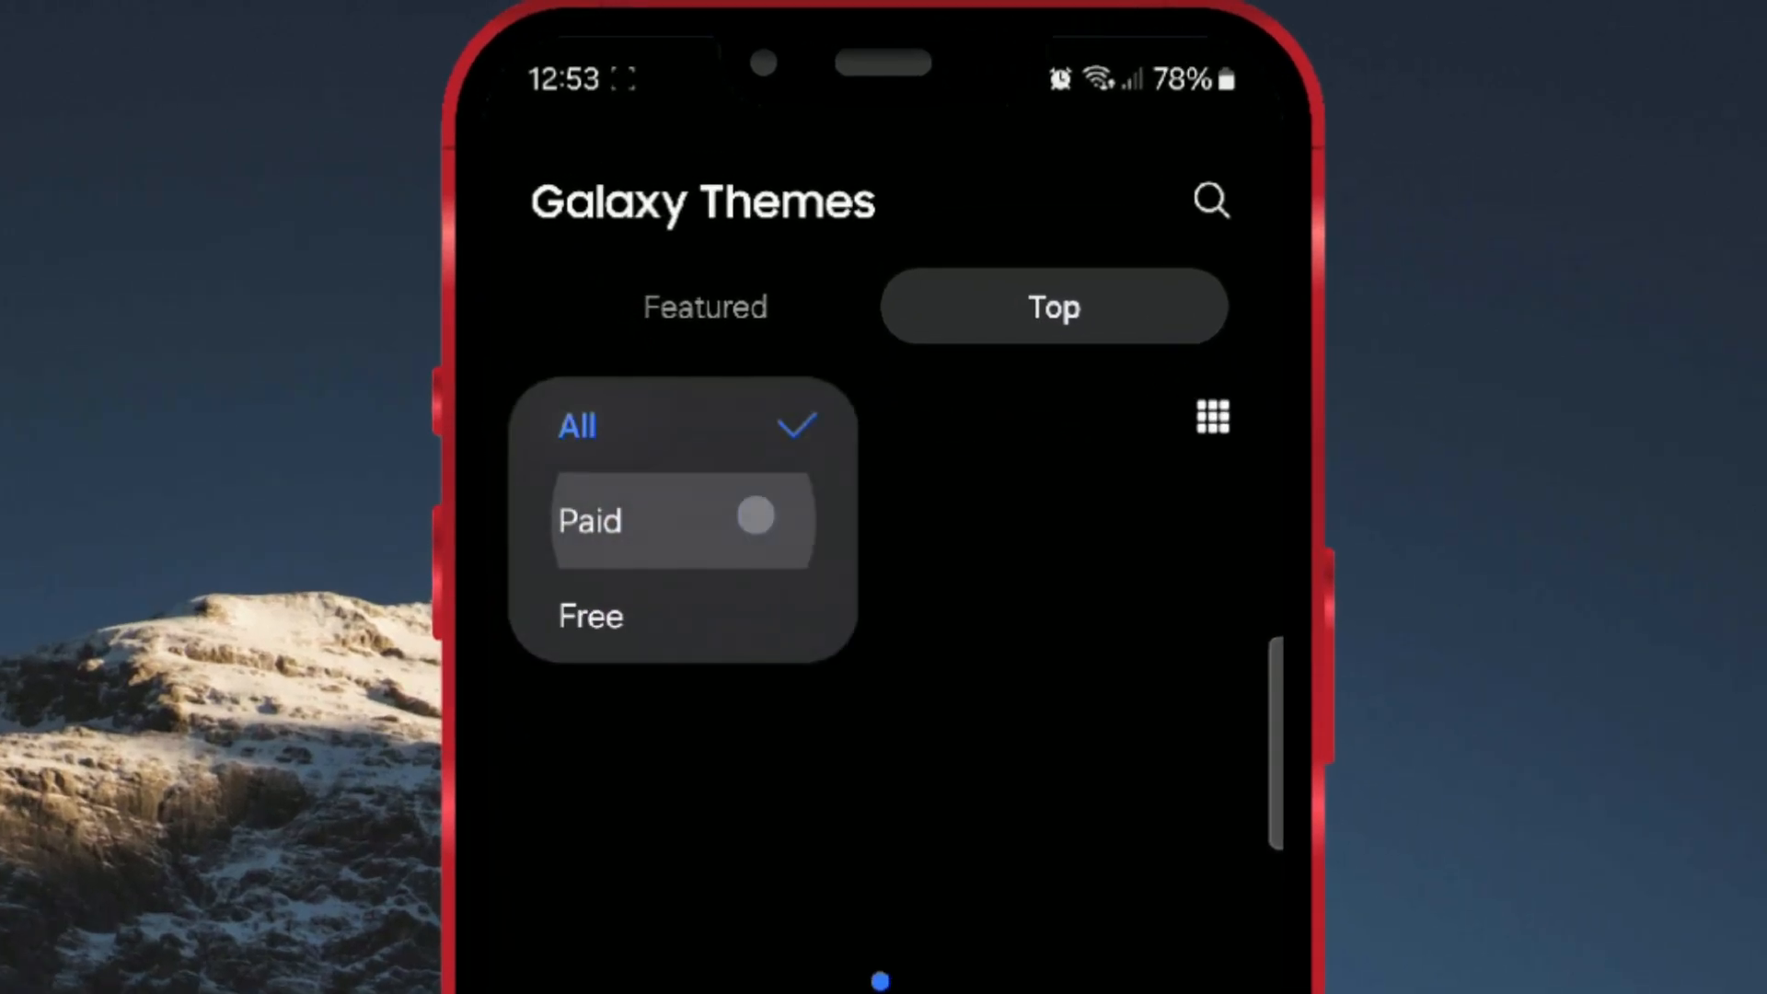
pyautogui.click(589, 519)
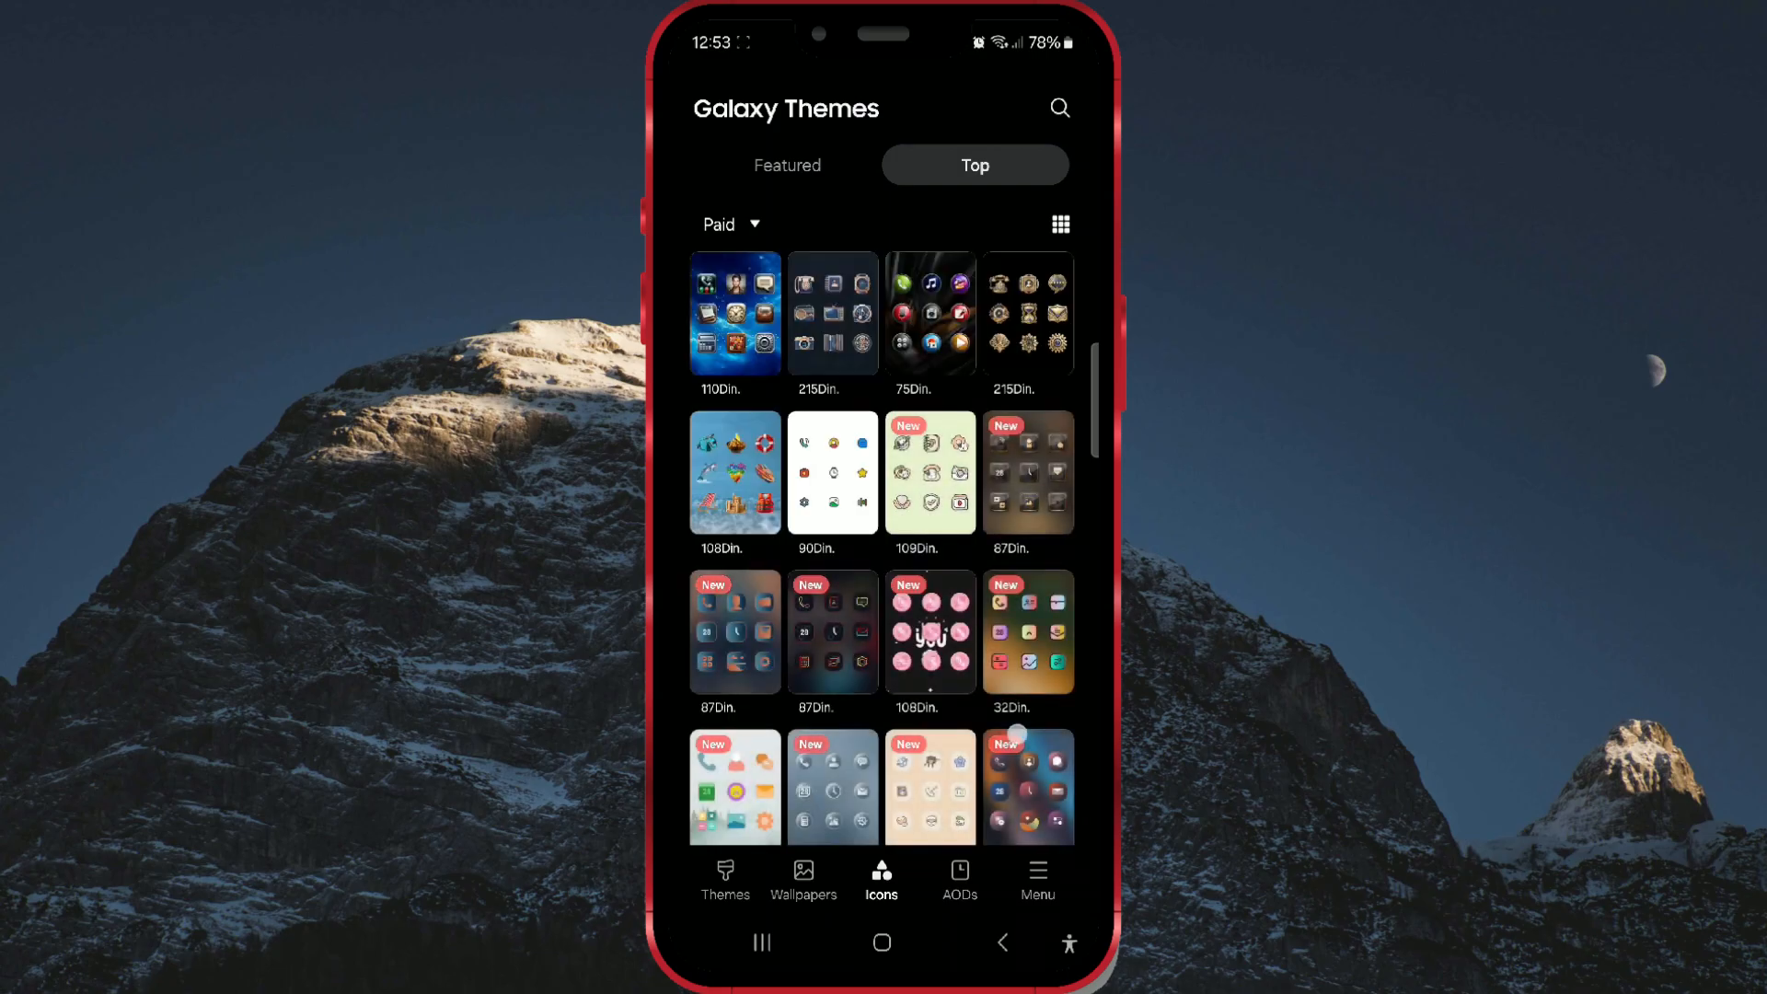
pyautogui.scroll(-3)
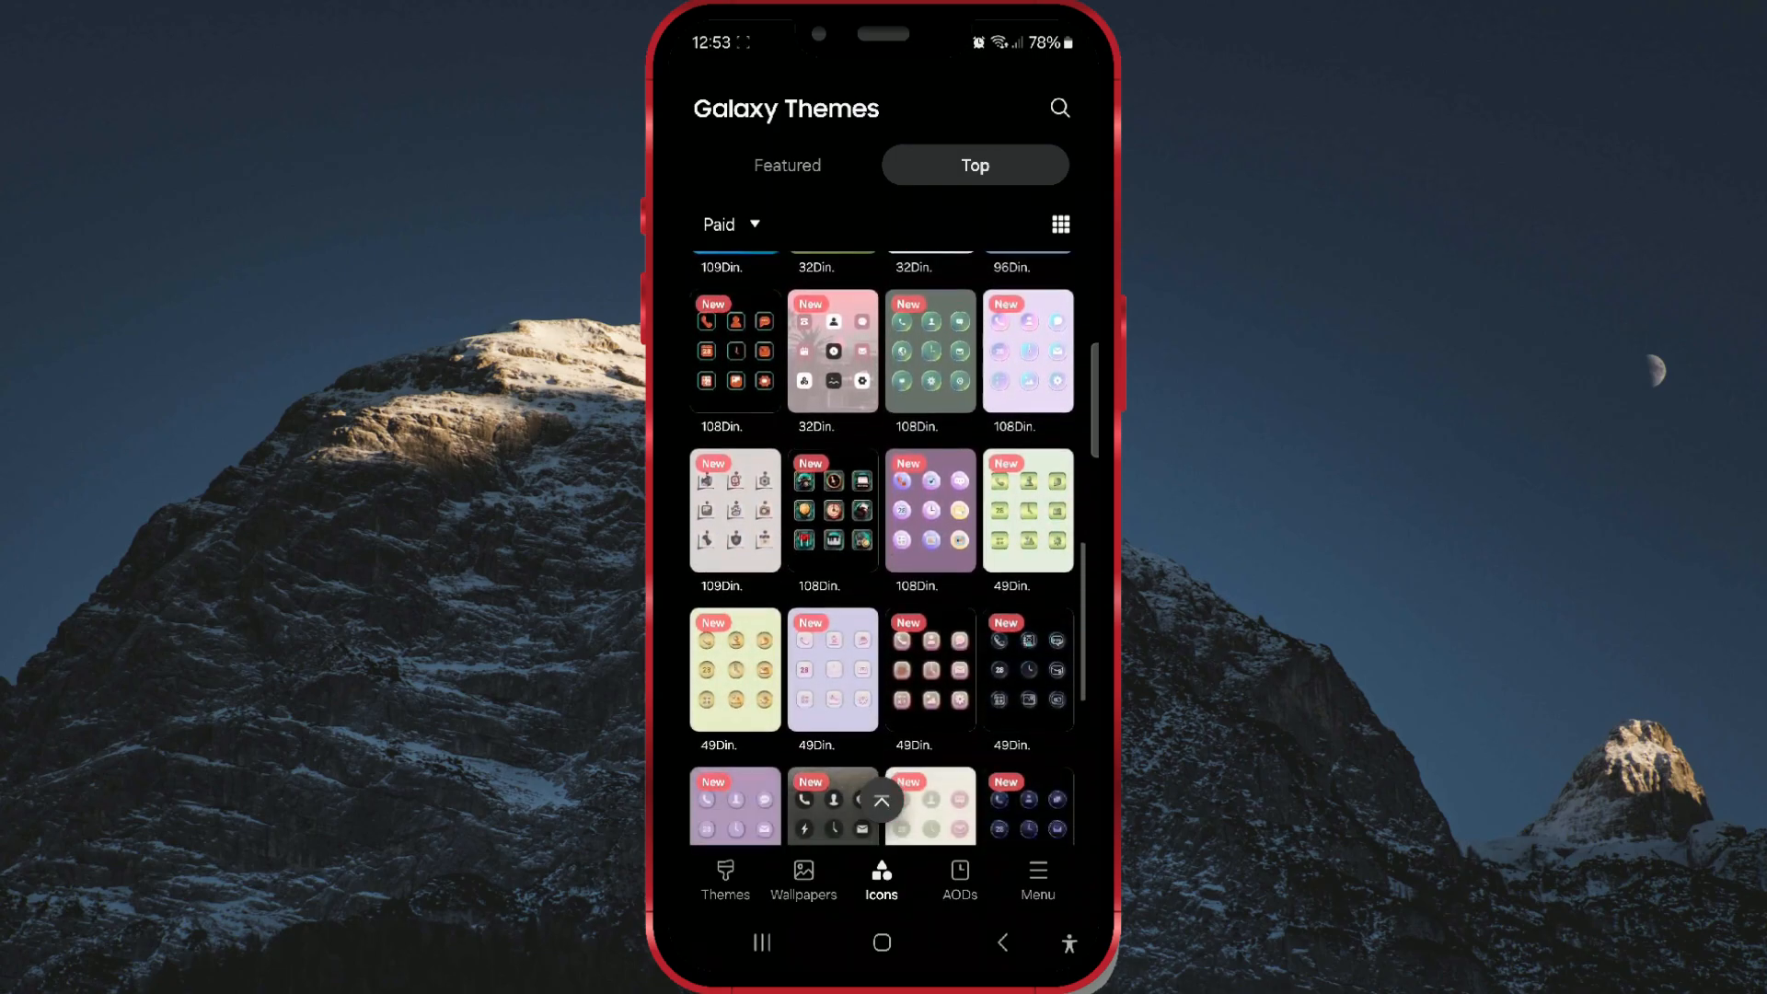
pyautogui.click(730, 225)
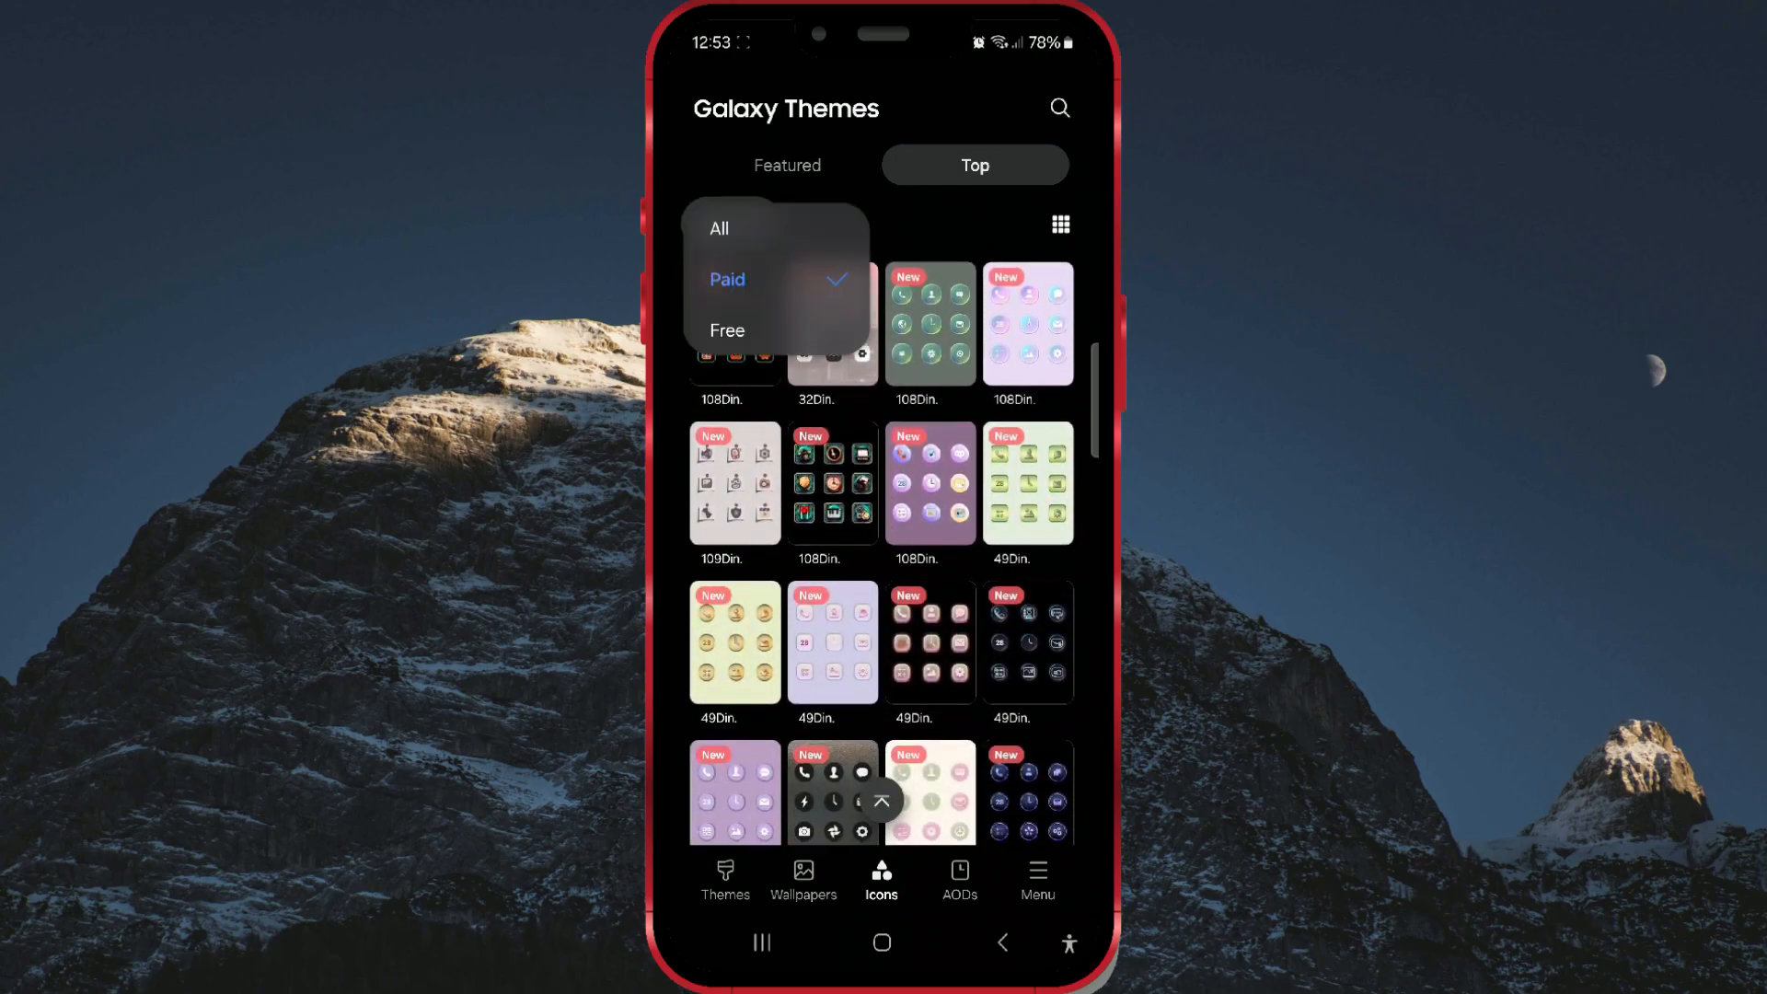
# Filter to Free icon packs and scroll down to reach the [LK] Ligh pack
pyautogui.click(728, 330)
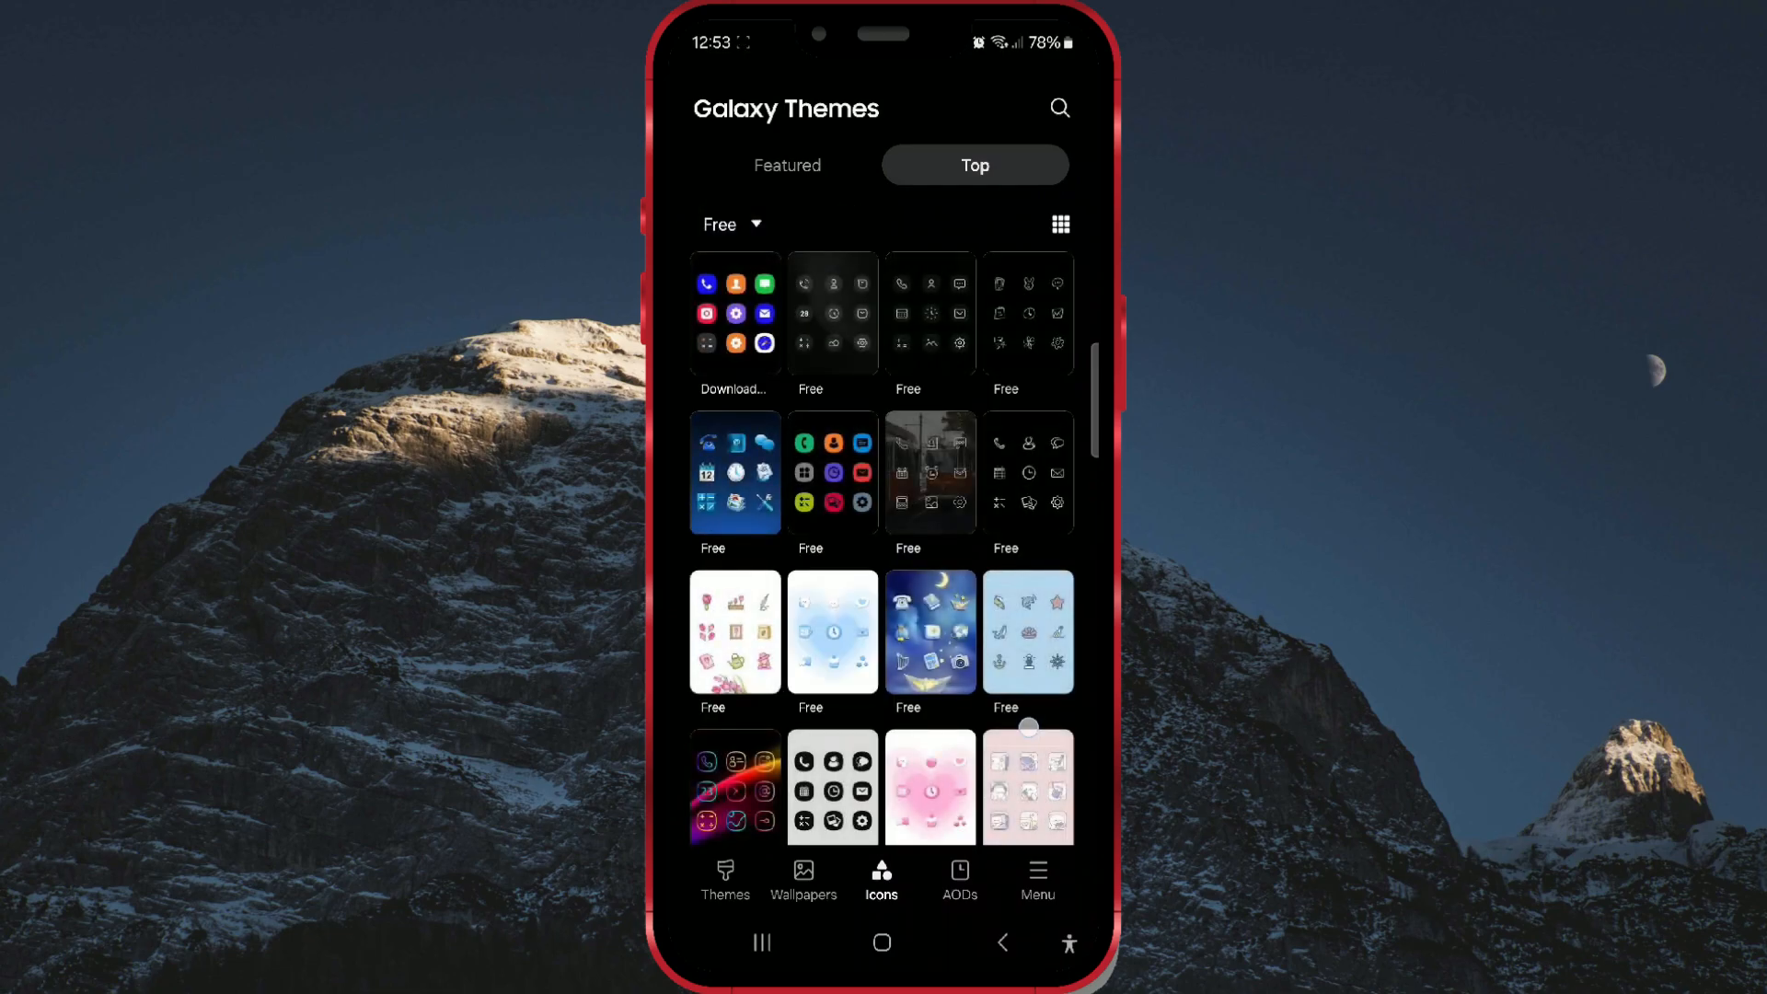
pyautogui.scroll(-3)
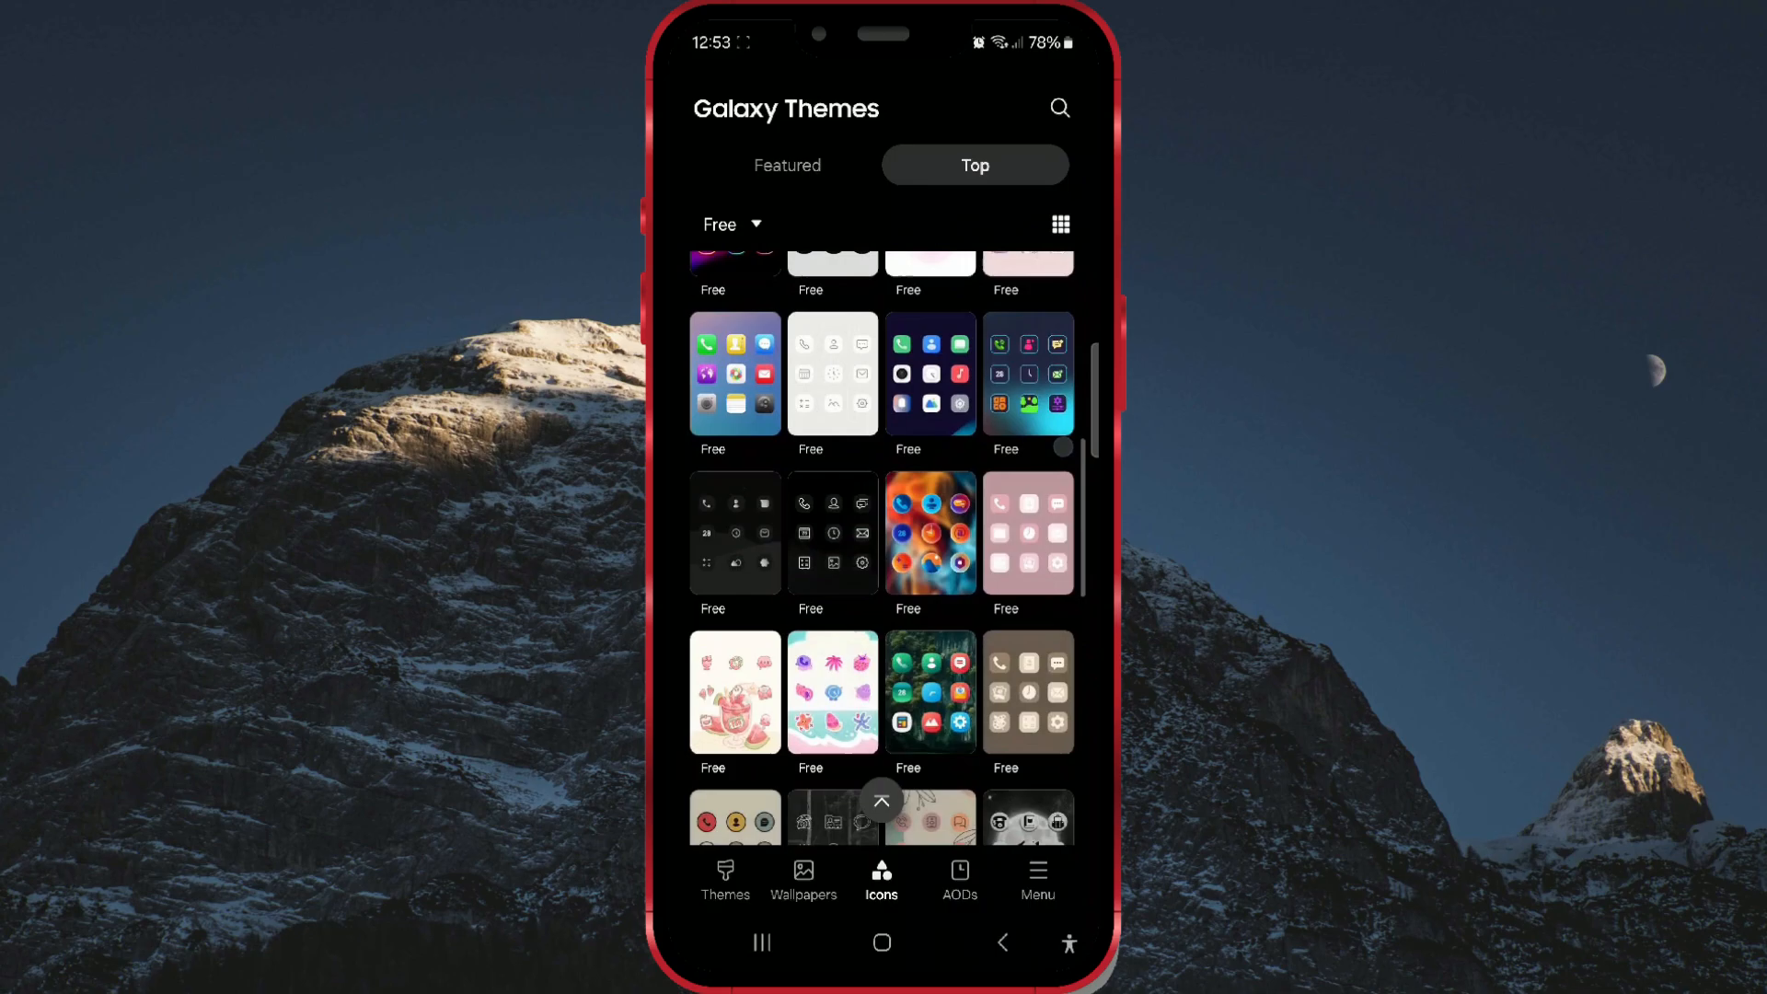
pyautogui.scroll(-3)
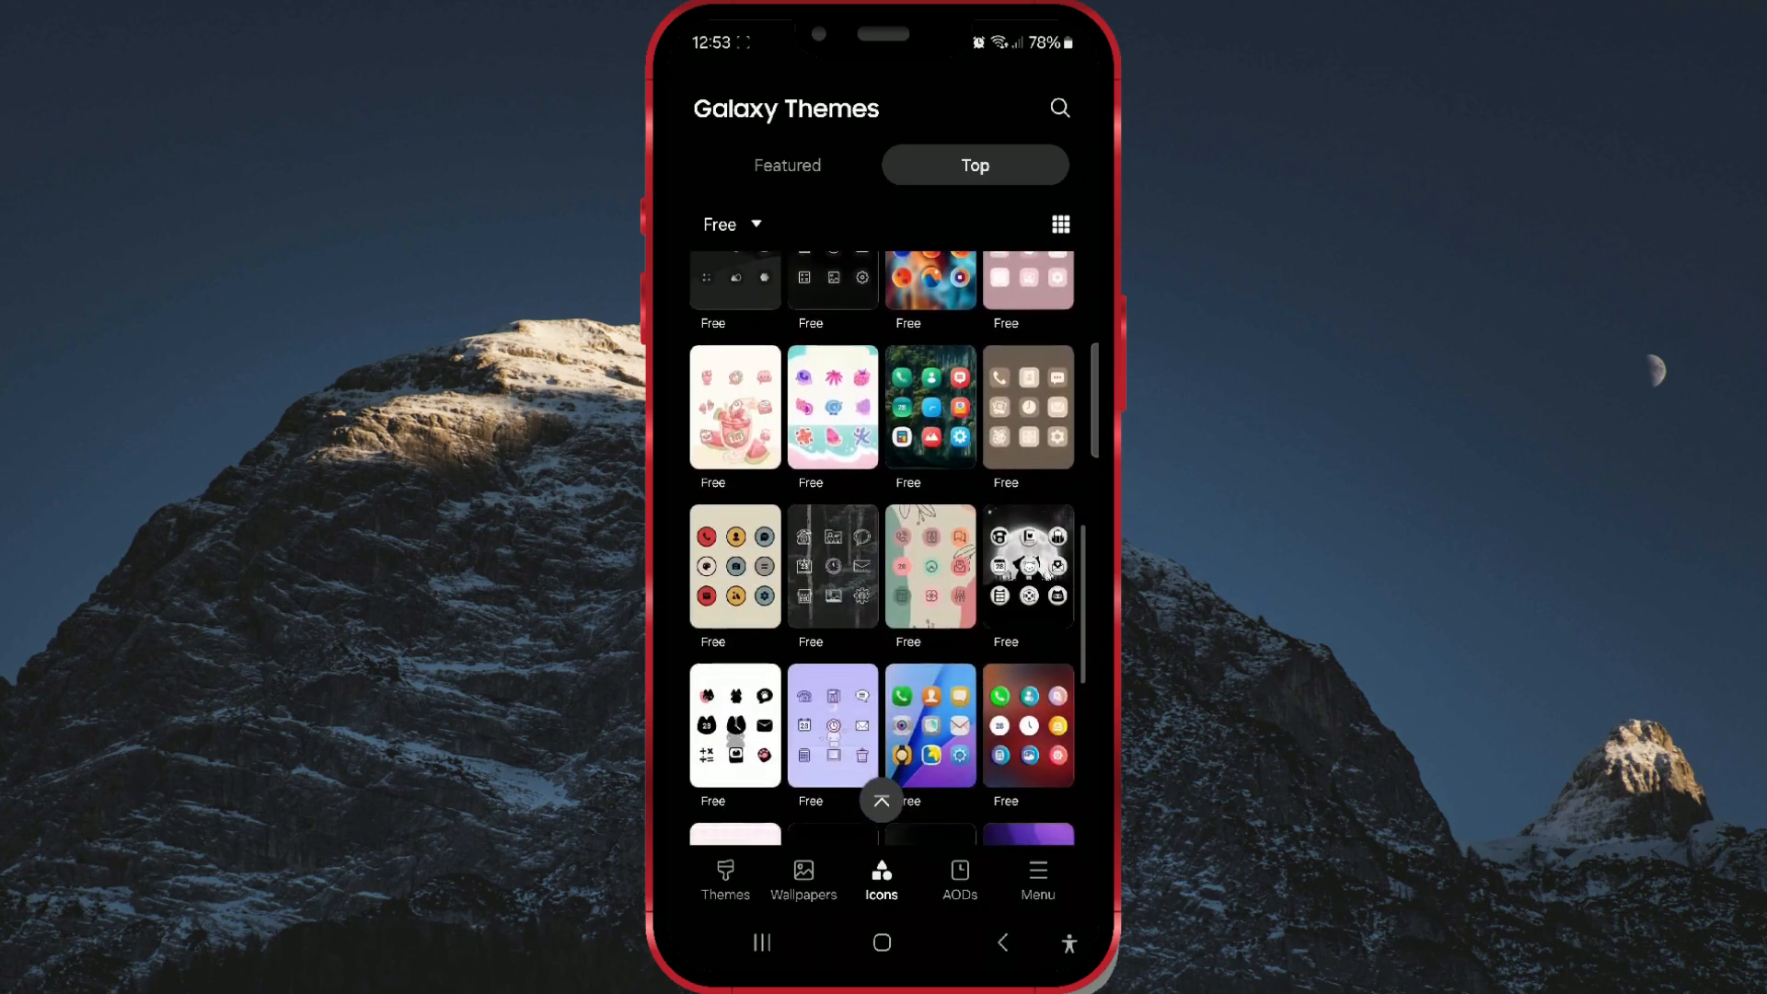
pyautogui.scroll(-3)
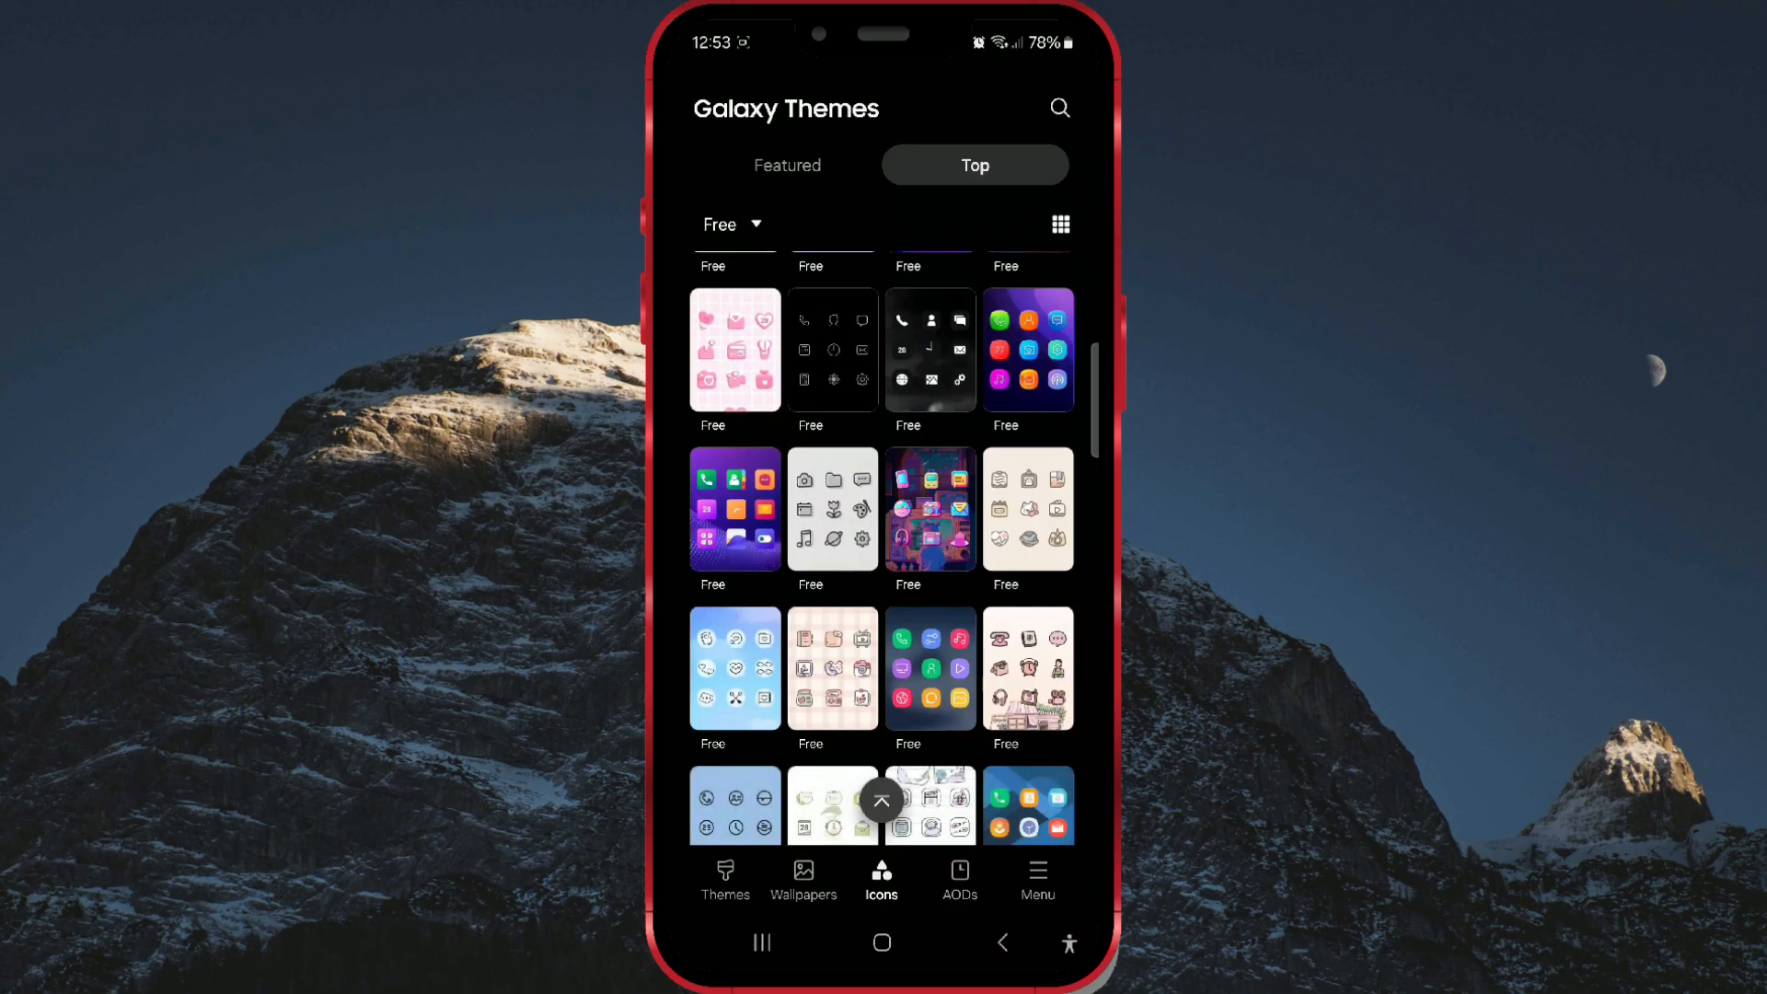
pyautogui.scroll(-3)
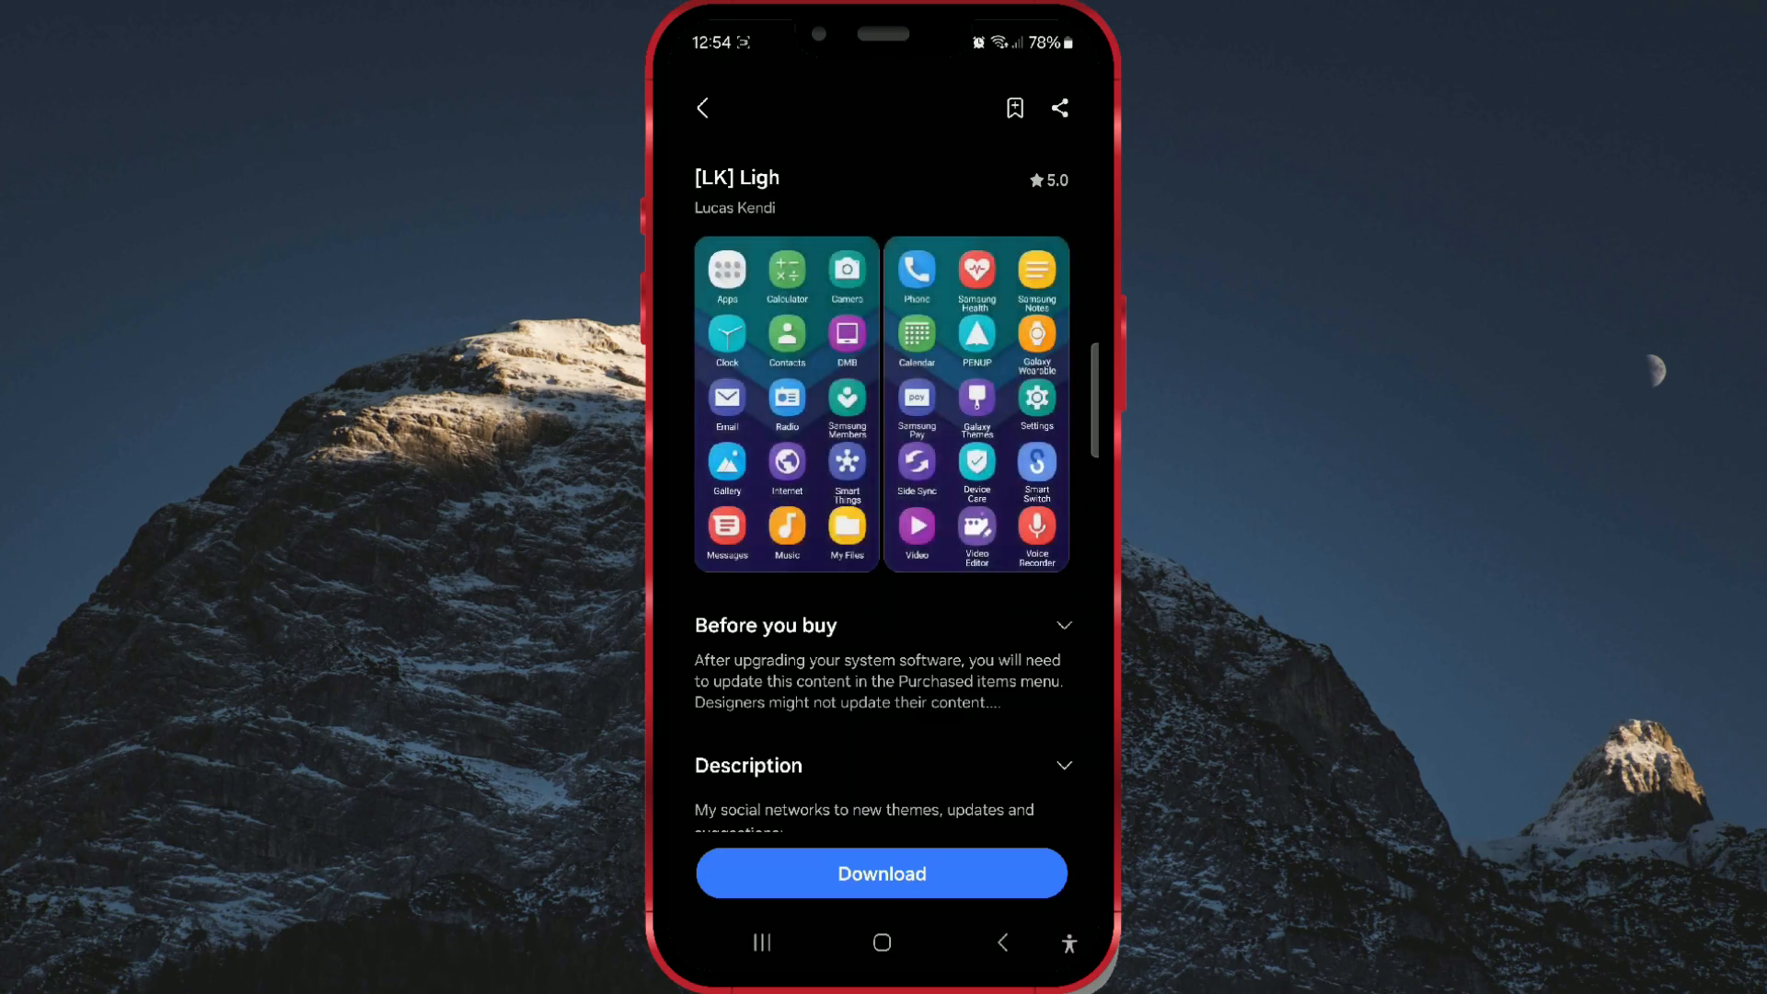
# Download the [LK] Ligh icon pack, then apply it
pyautogui.click(881, 873)
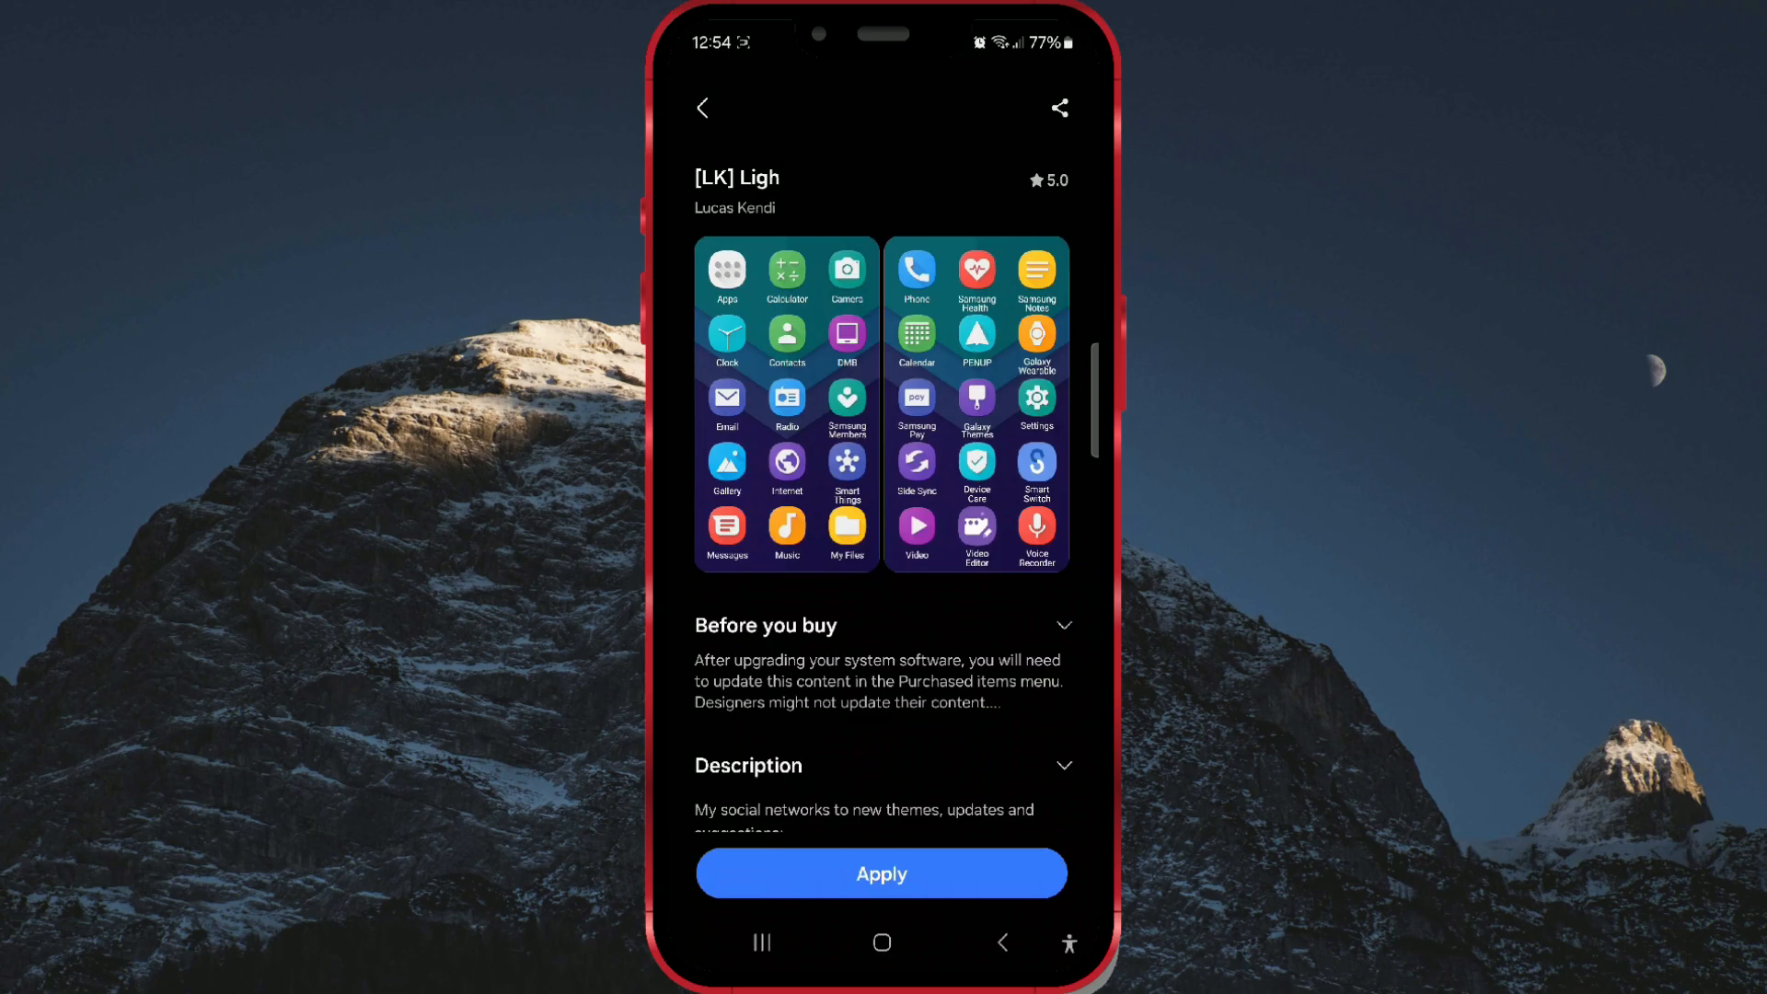
pyautogui.click(881, 872)
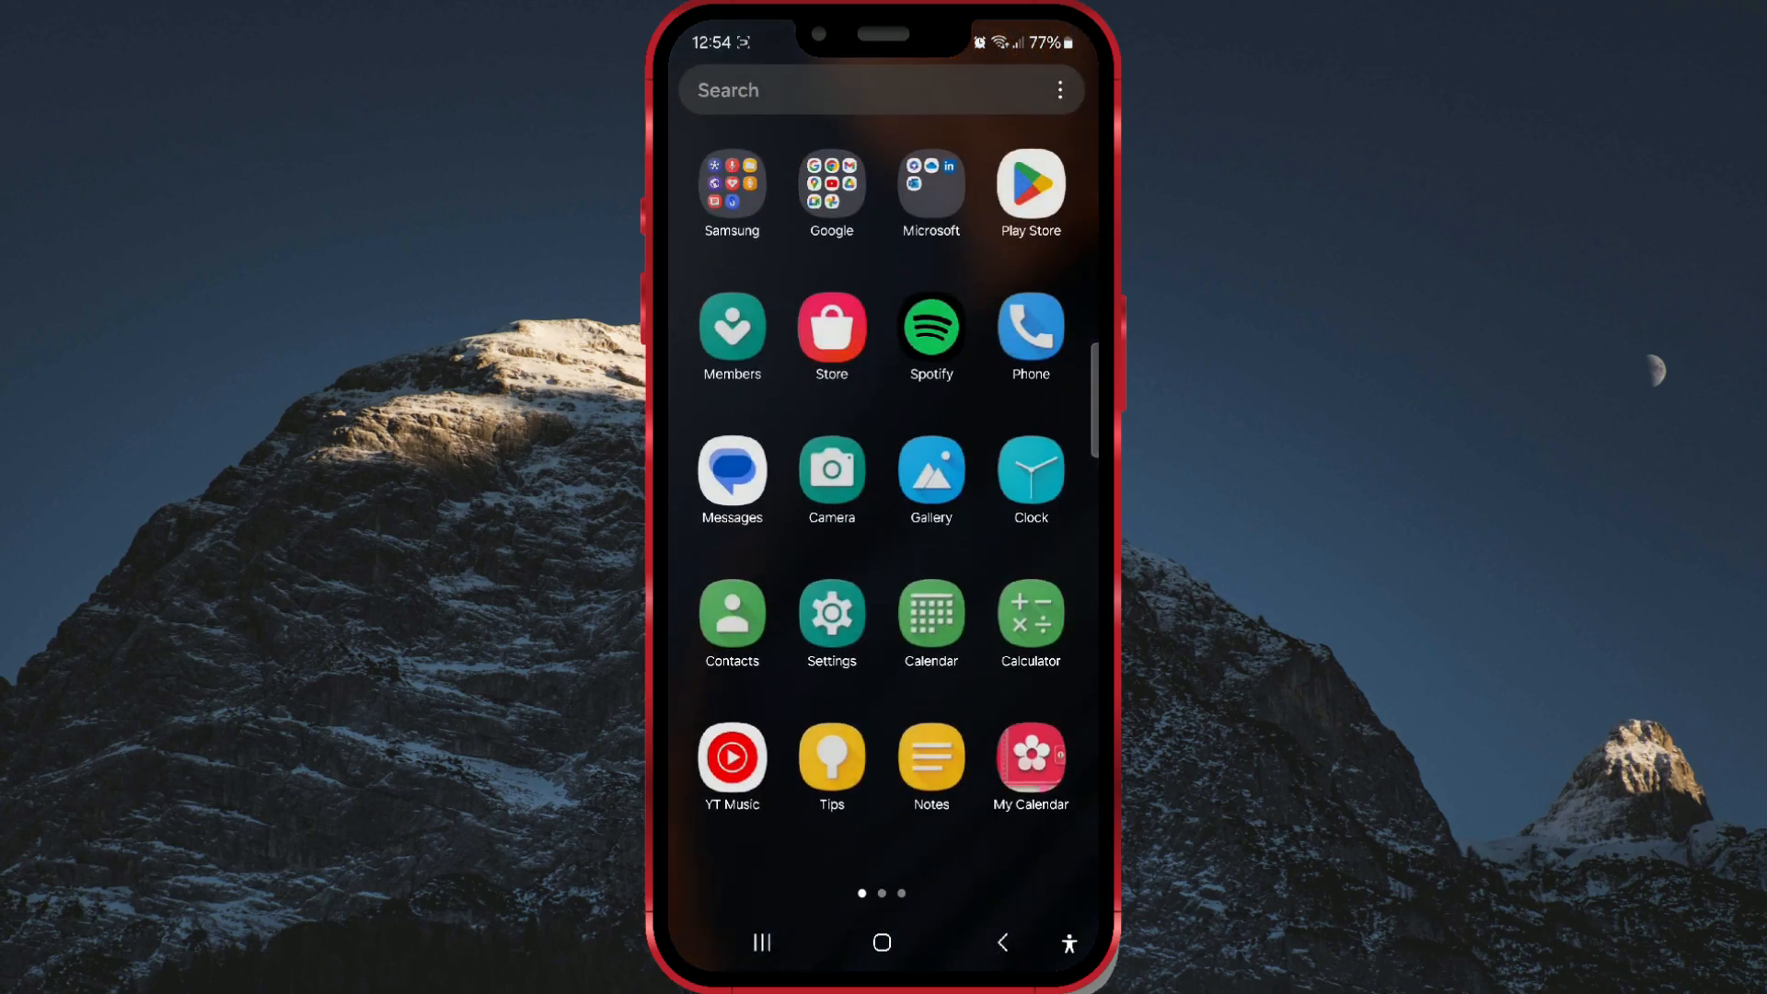
# Swipe to the app drawer's second page to view the new icons
pyautogui.hscroll(-3)
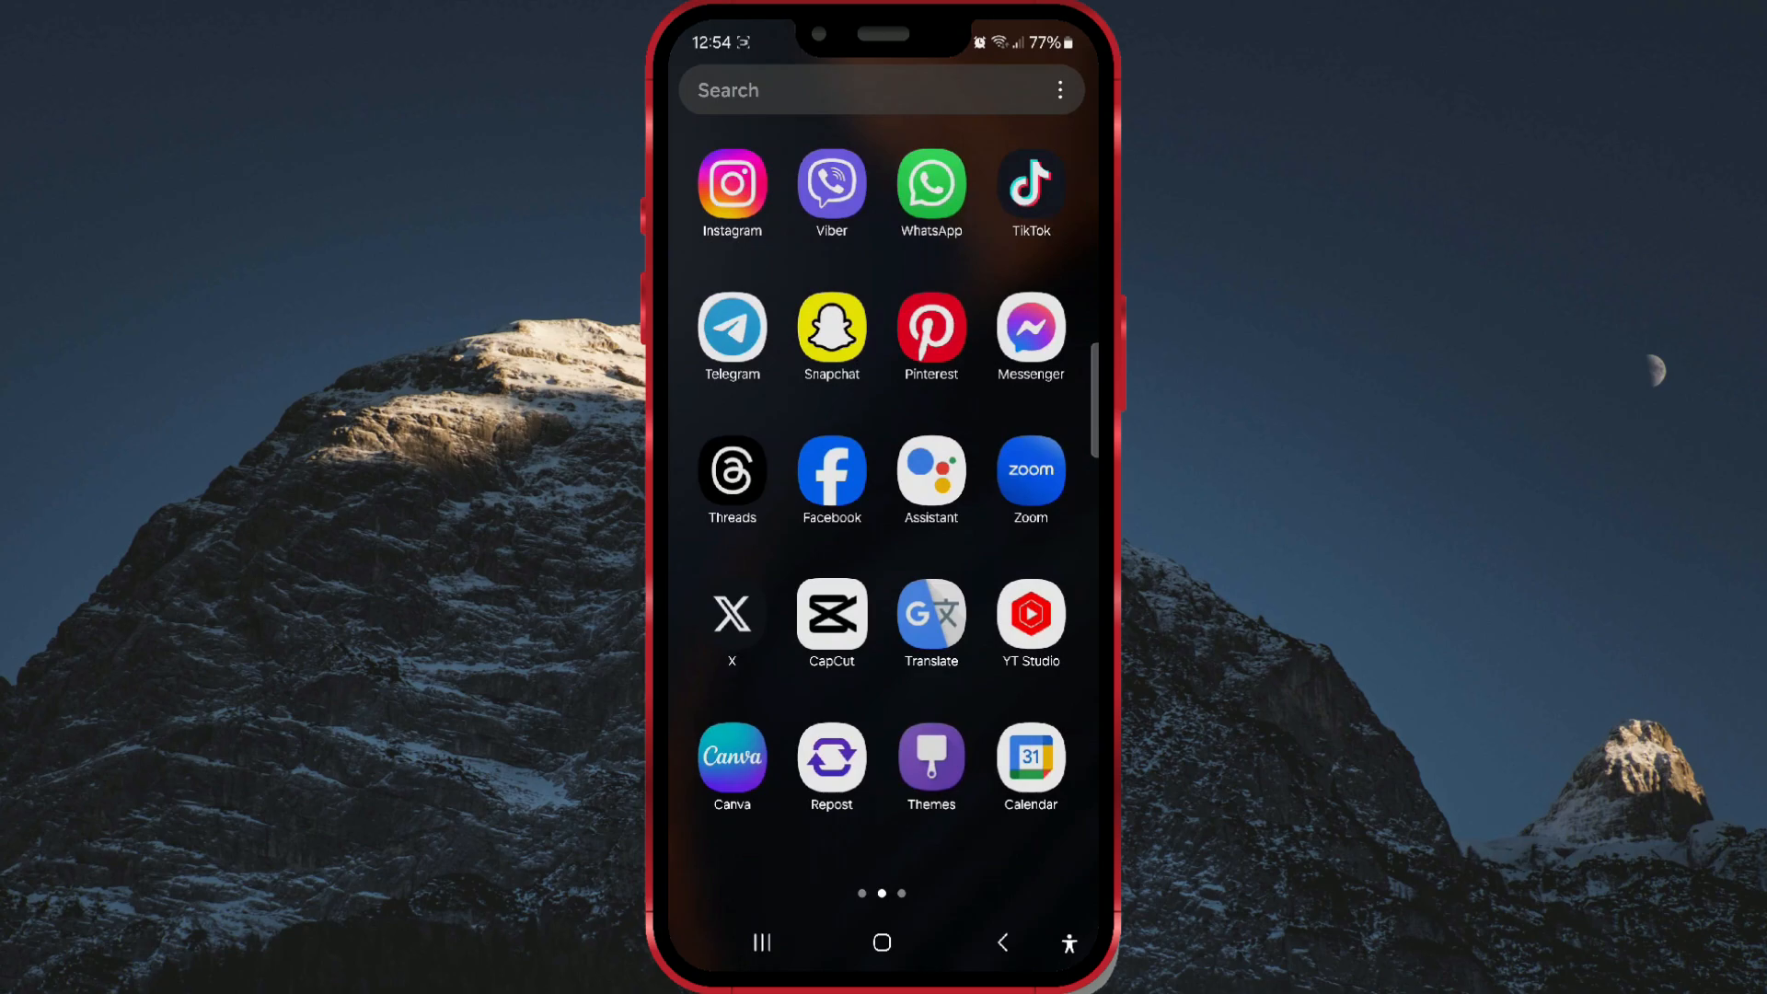